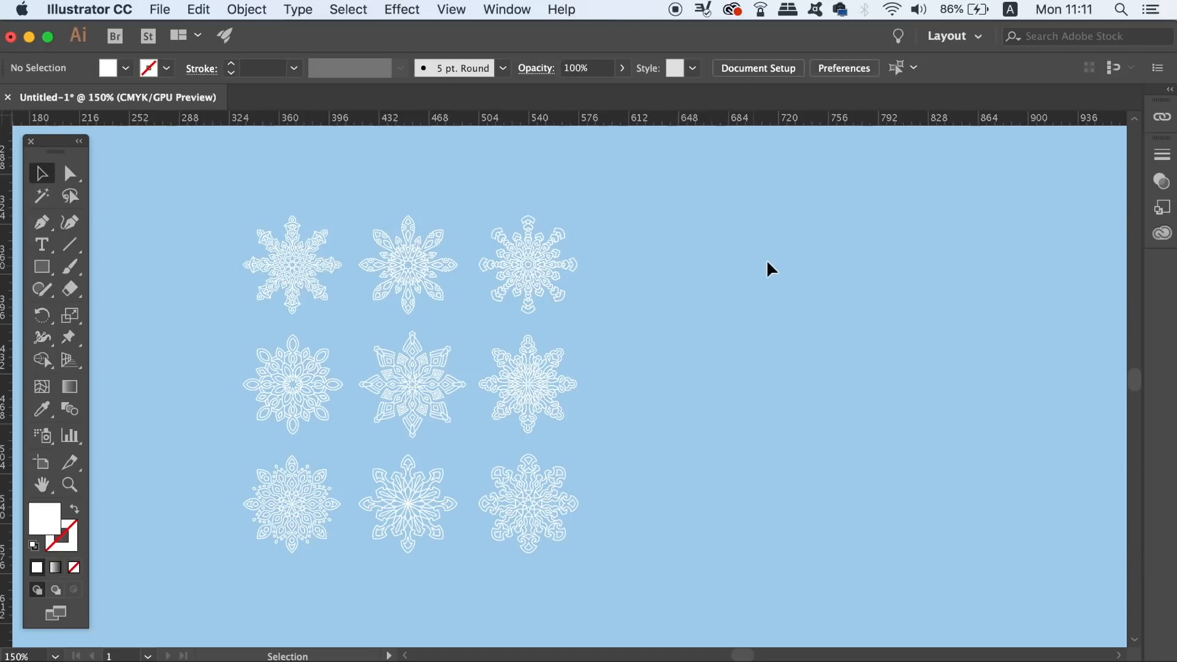
Show the Layers panel from the Window menu.
click(506, 10)
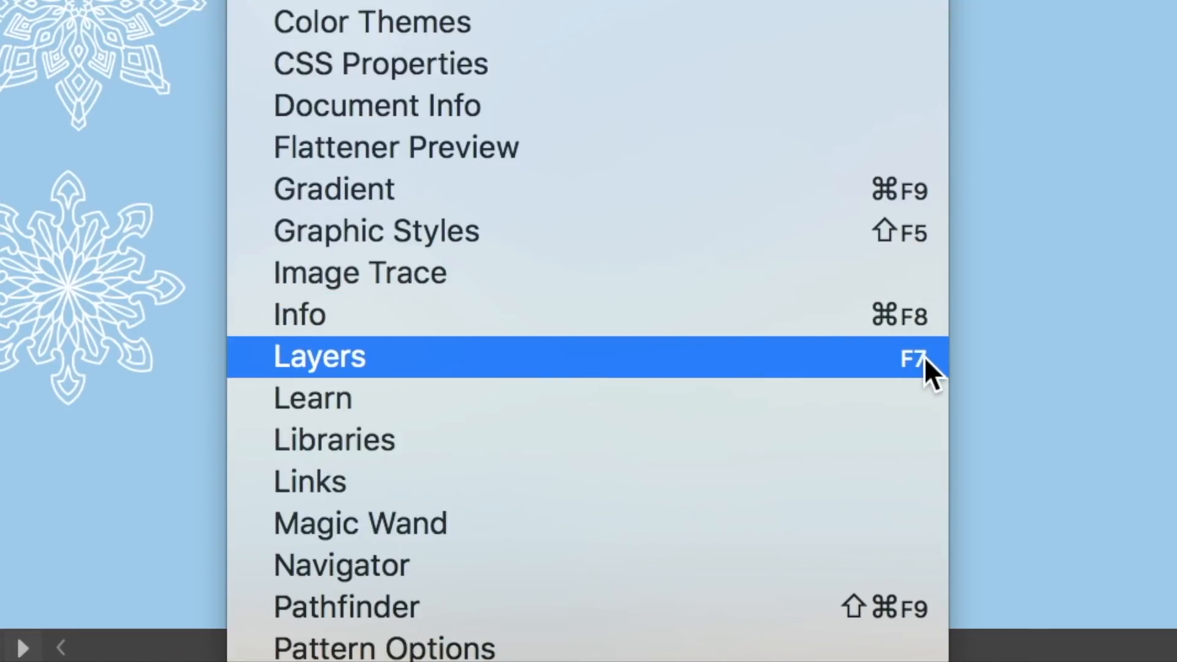
mouse_move(797, 363)
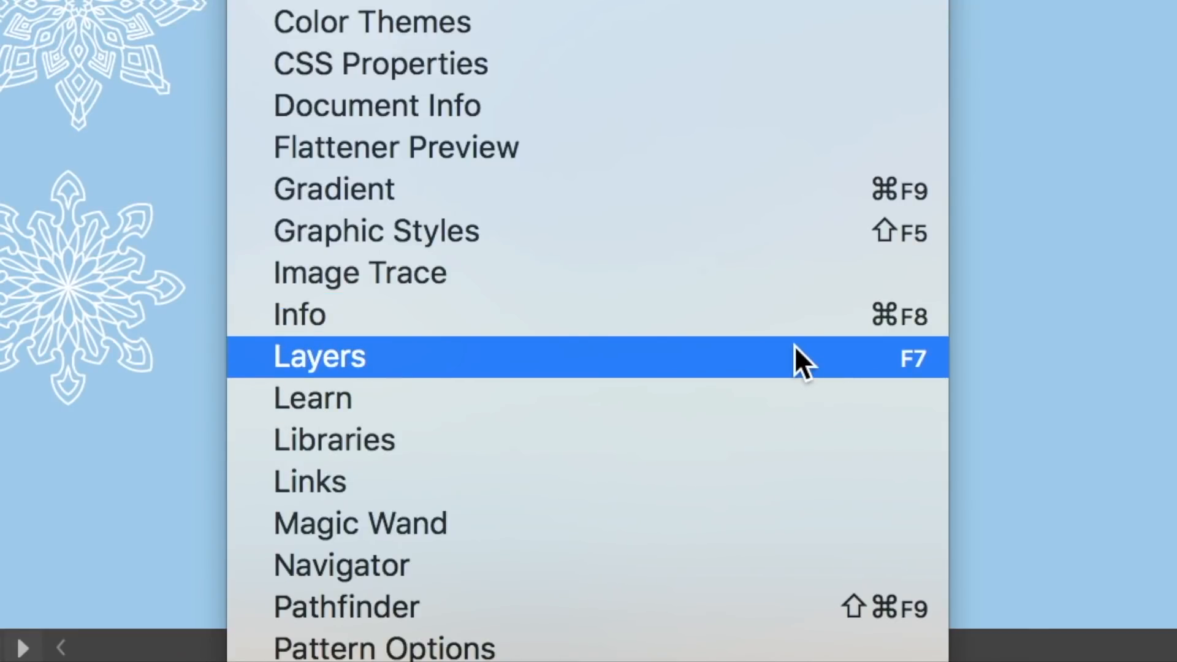
click(318, 357)
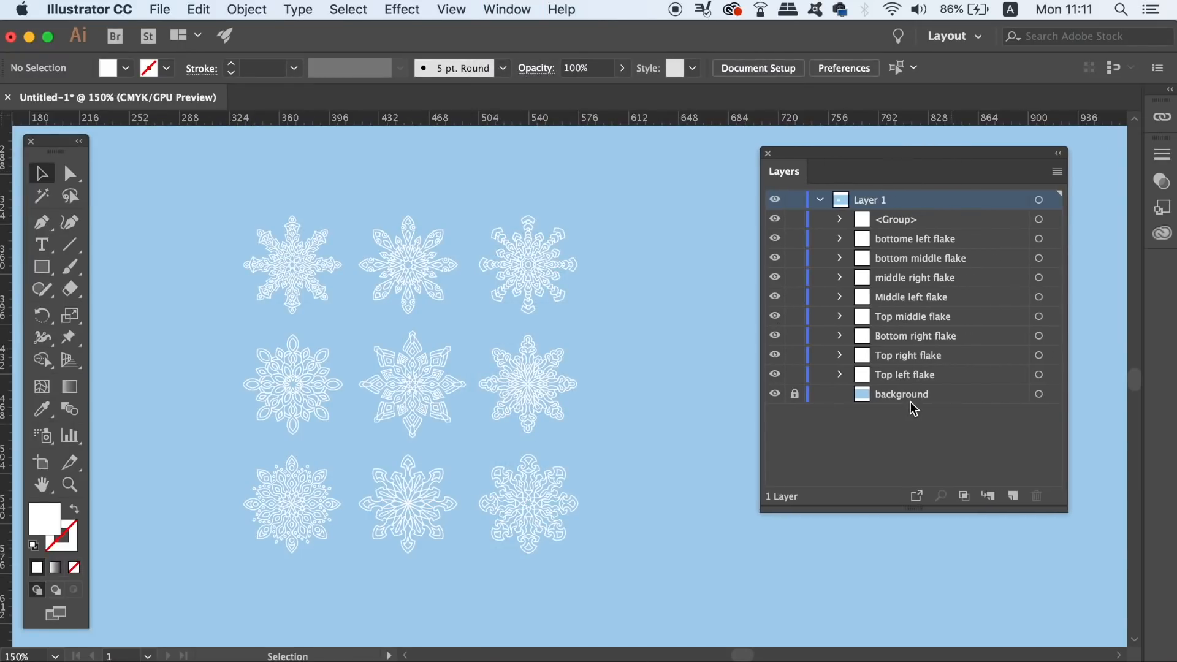
mouse_move(927, 407)
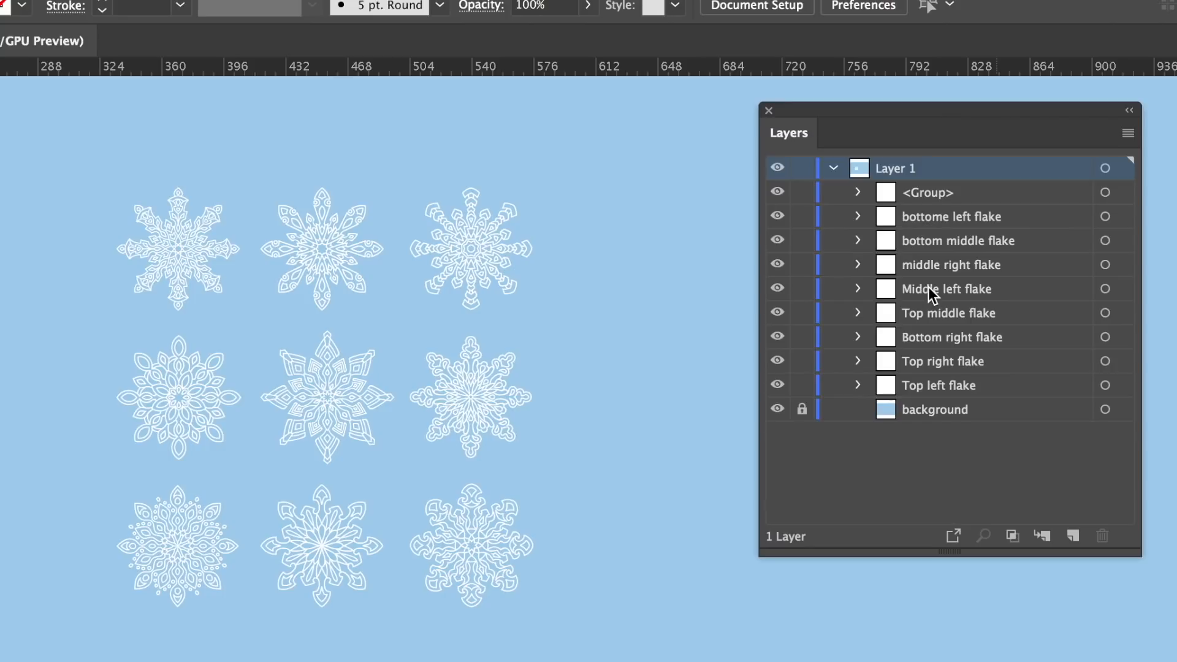
mouse_move(667, 304)
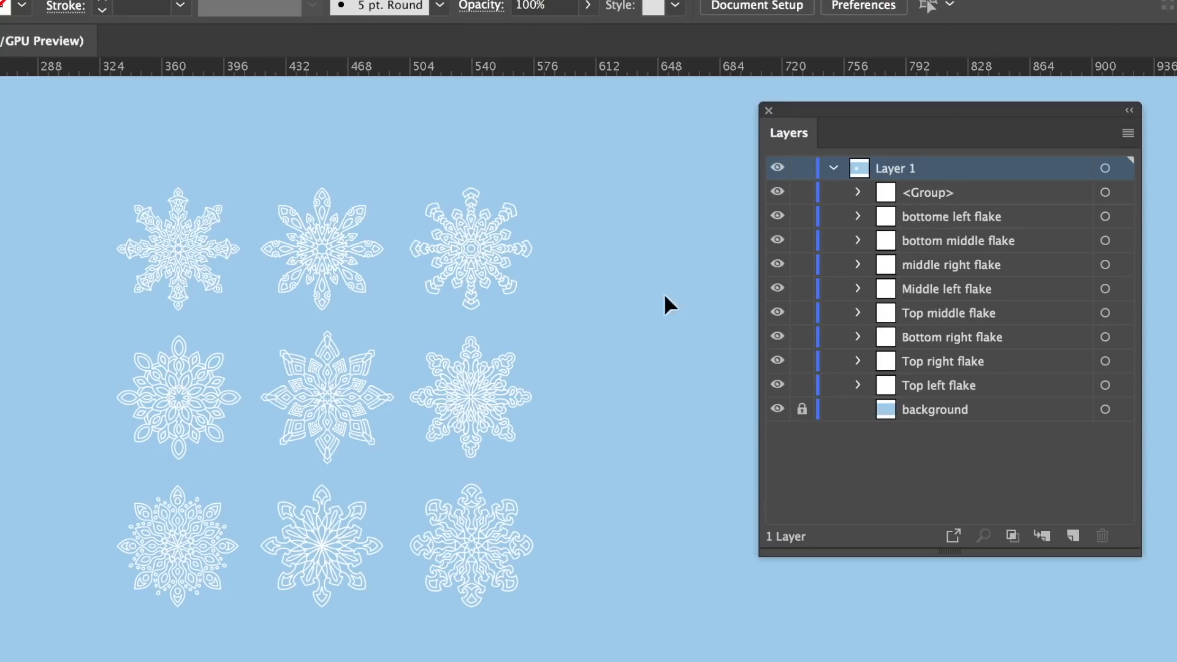
mouse_move(777, 360)
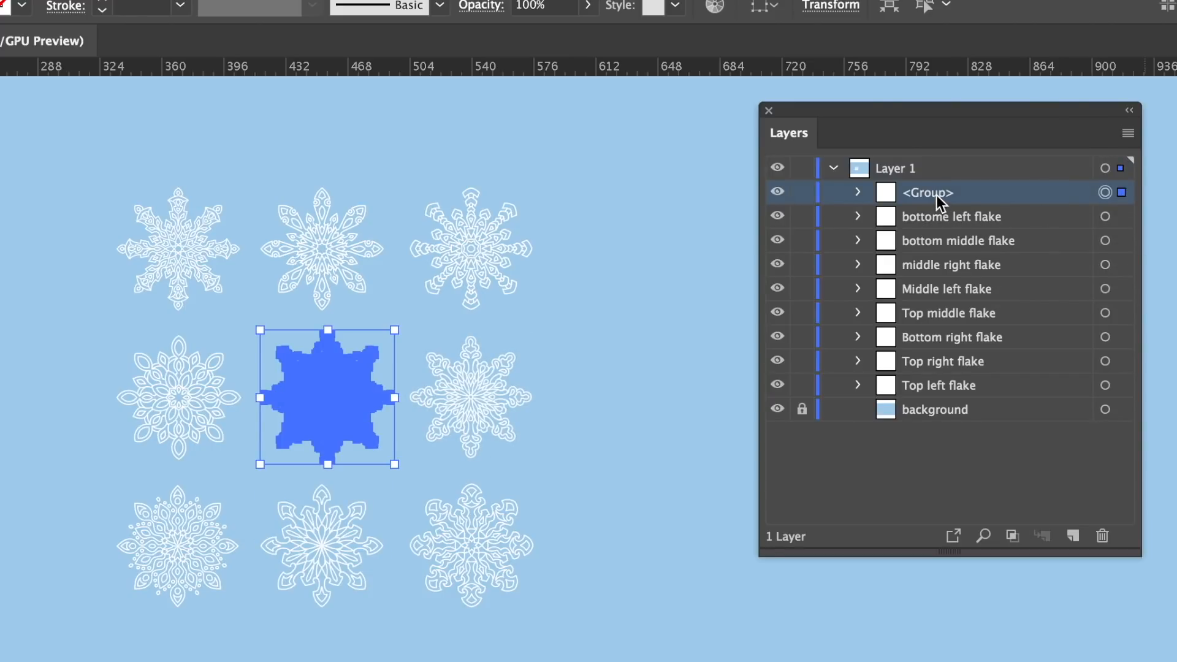
Rename the unnamed group to 'Middle flake', then correct it to 'Centre flake'.
double_click(927, 191)
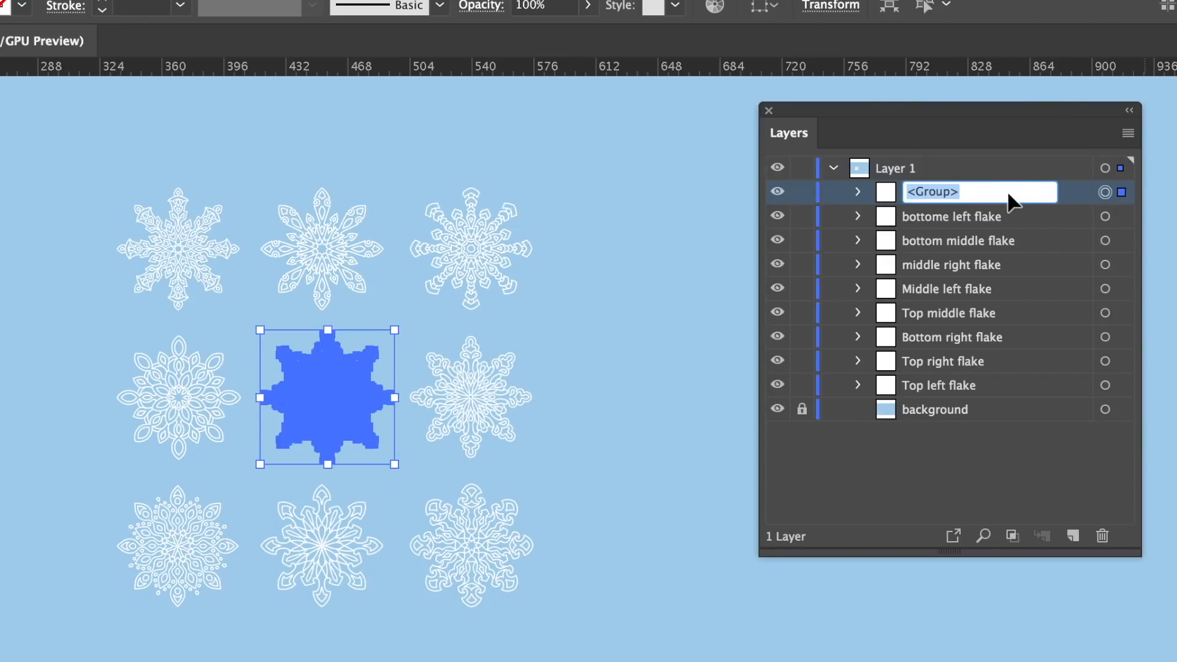
text(Middle flake)
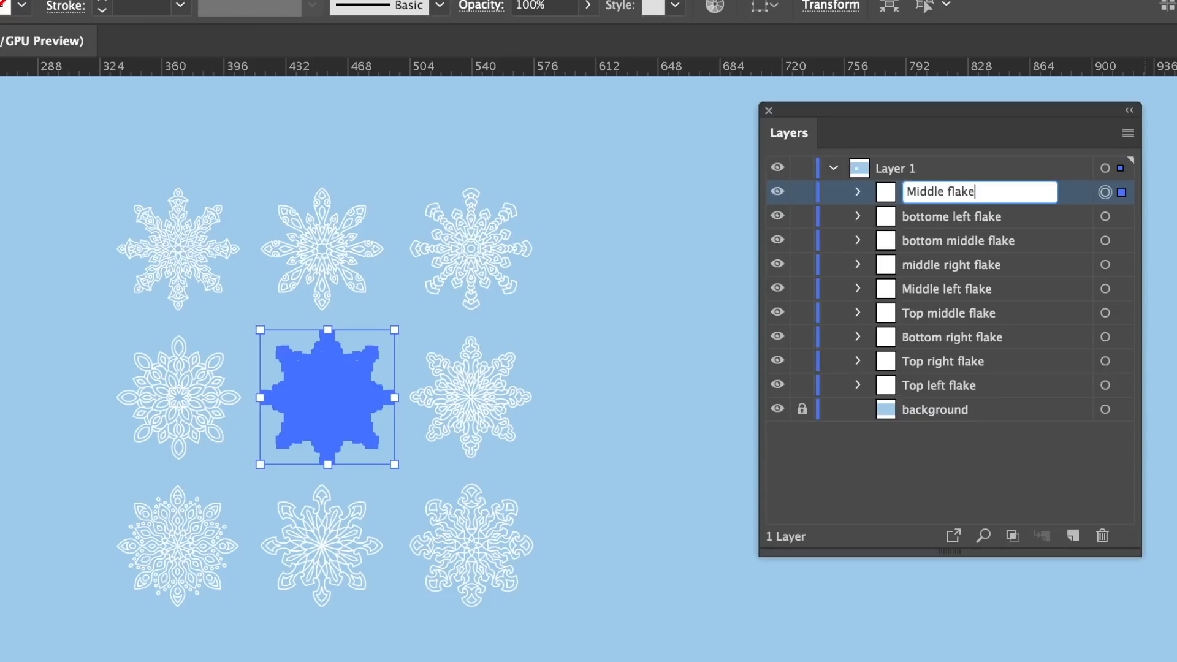
double_click(922, 192)
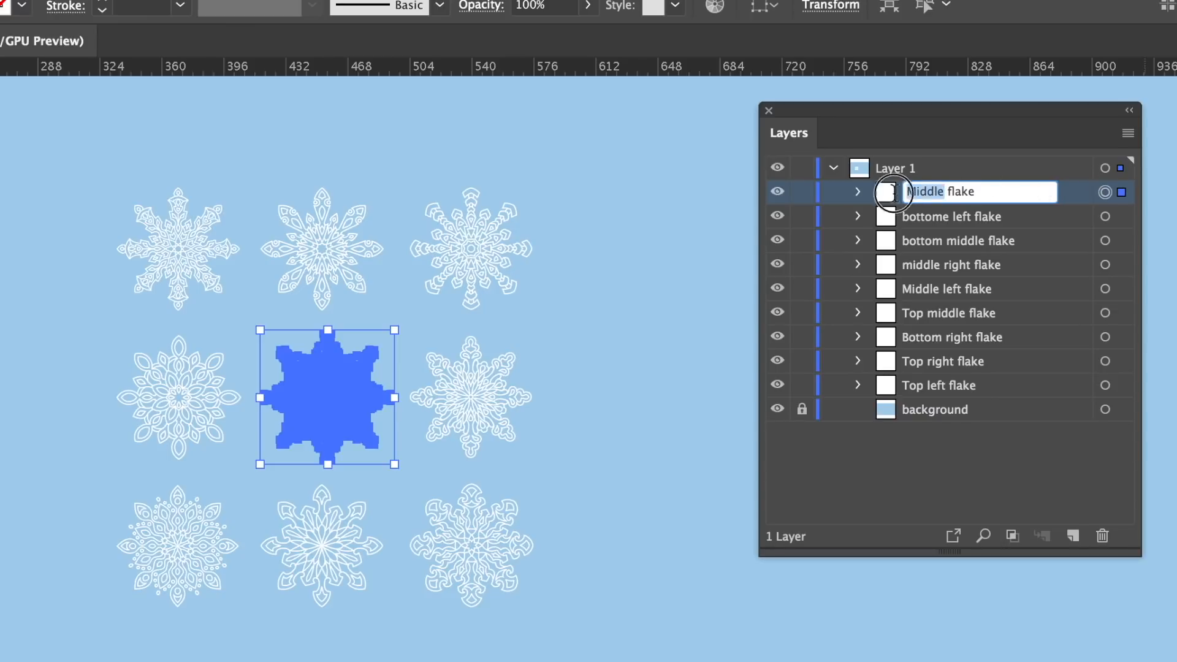
text(Centre flake)
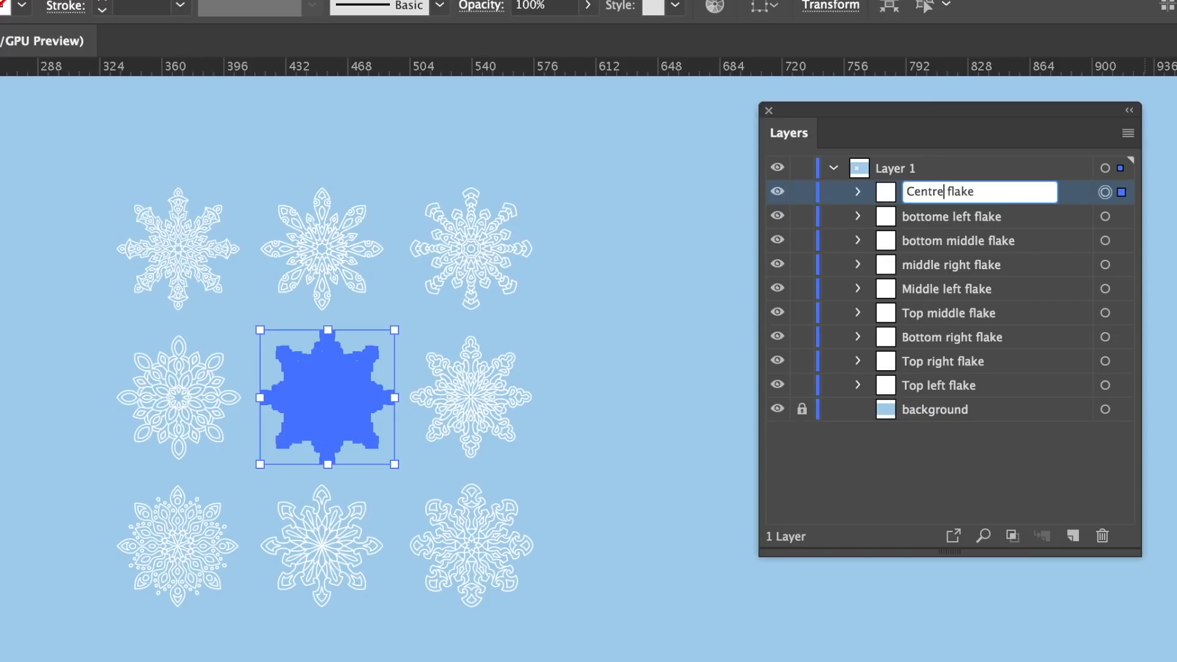
mouse_move(937, 490)
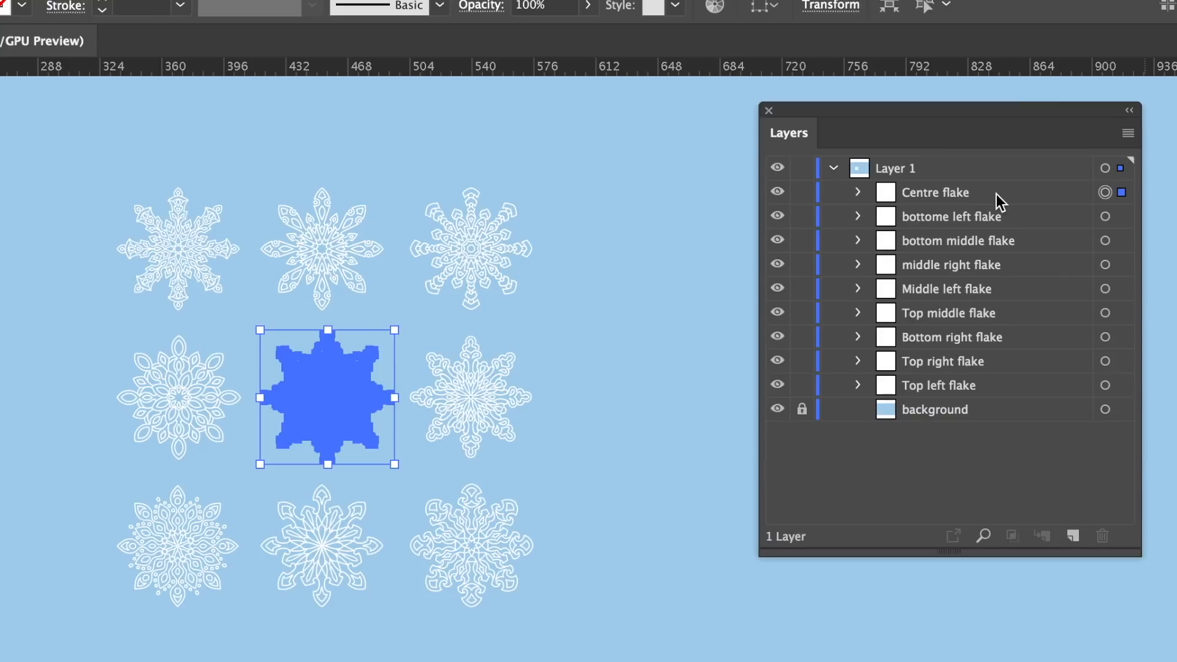
mouse_move(824, 488)
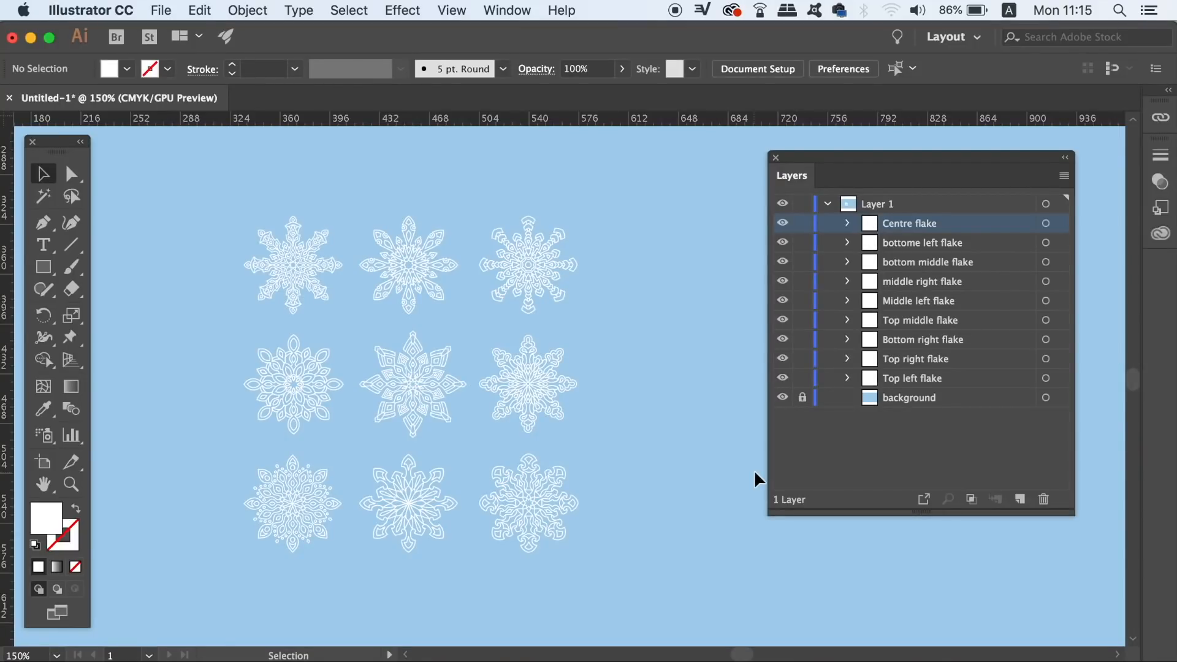
mouse_move(919, 364)
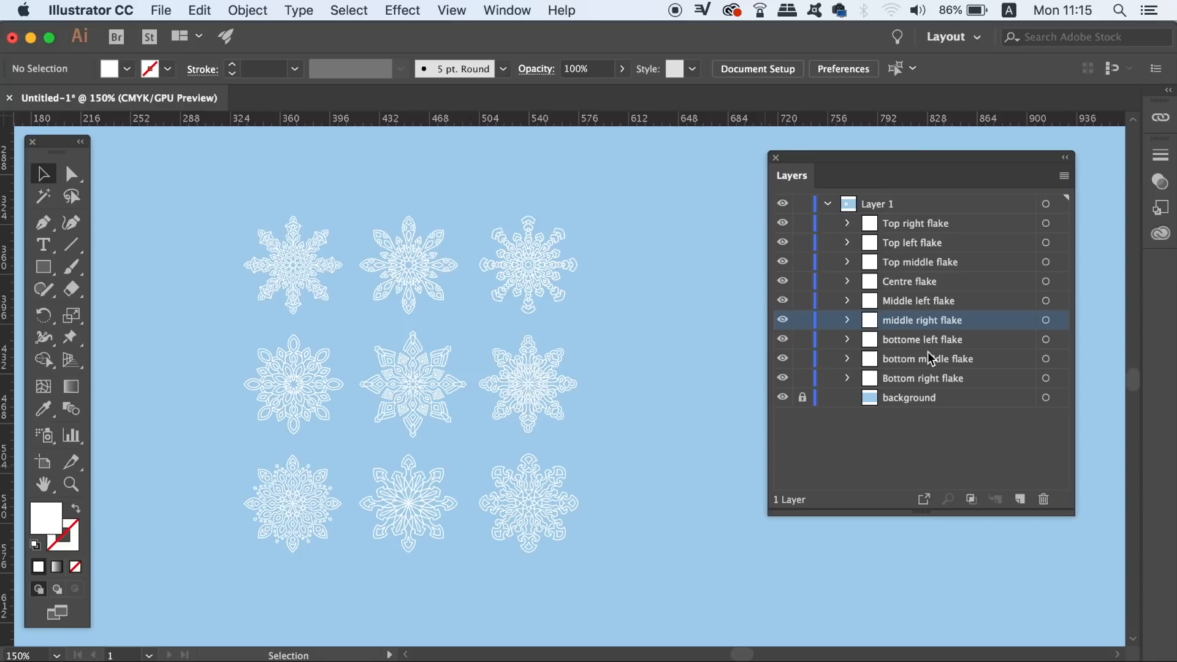
mouse_move(972, 272)
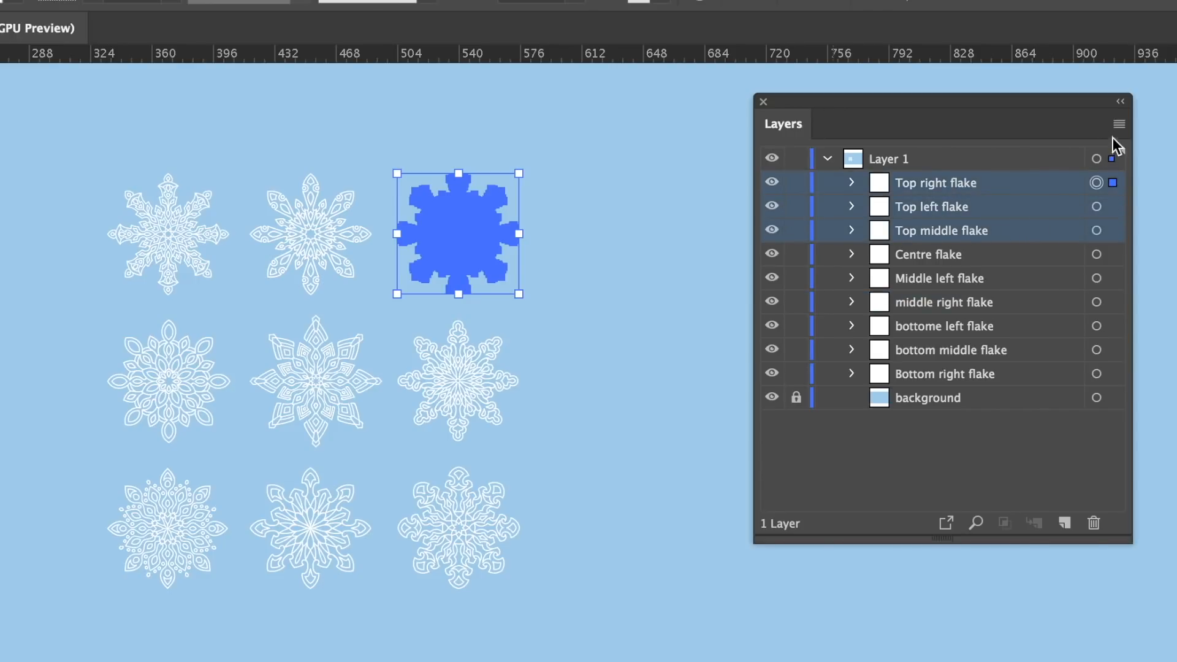
Collect the three selected Top flakes into a new Layer 2 and check its contents.
click(1120, 123)
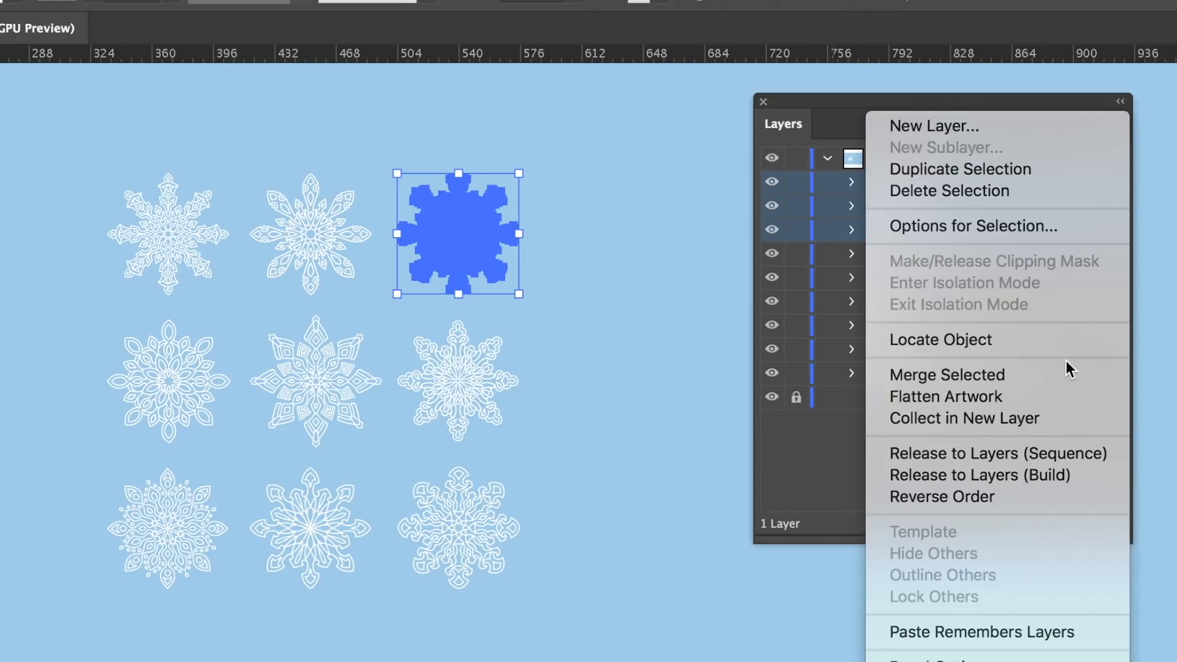
mouse_move(998, 429)
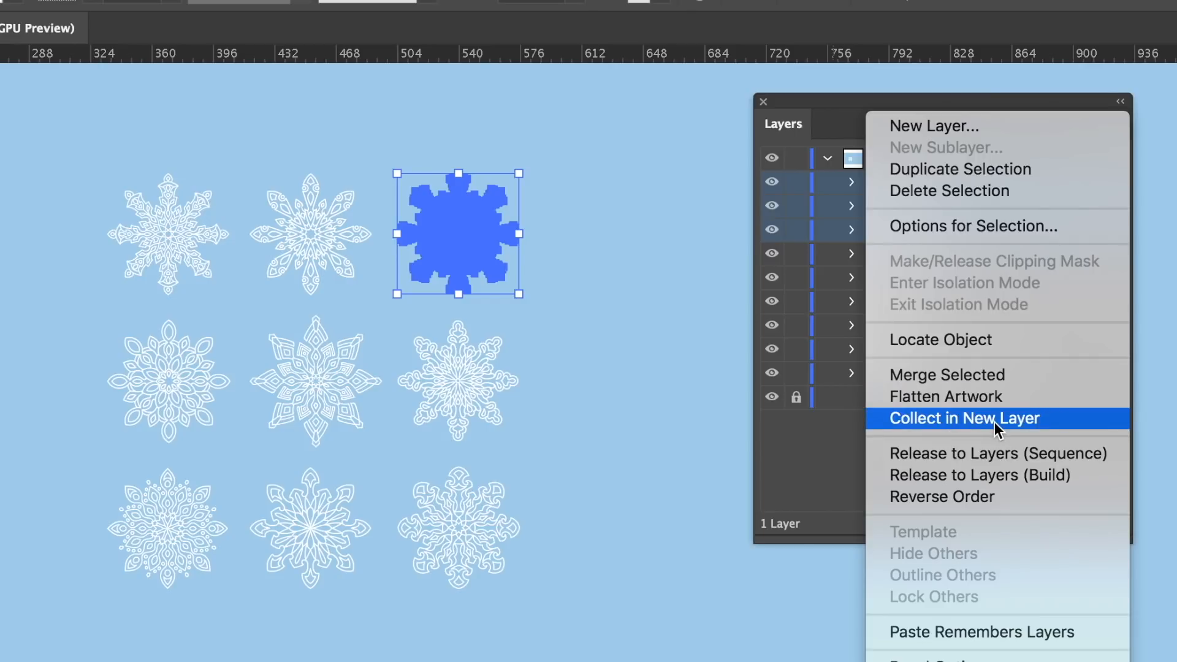
click(964, 418)
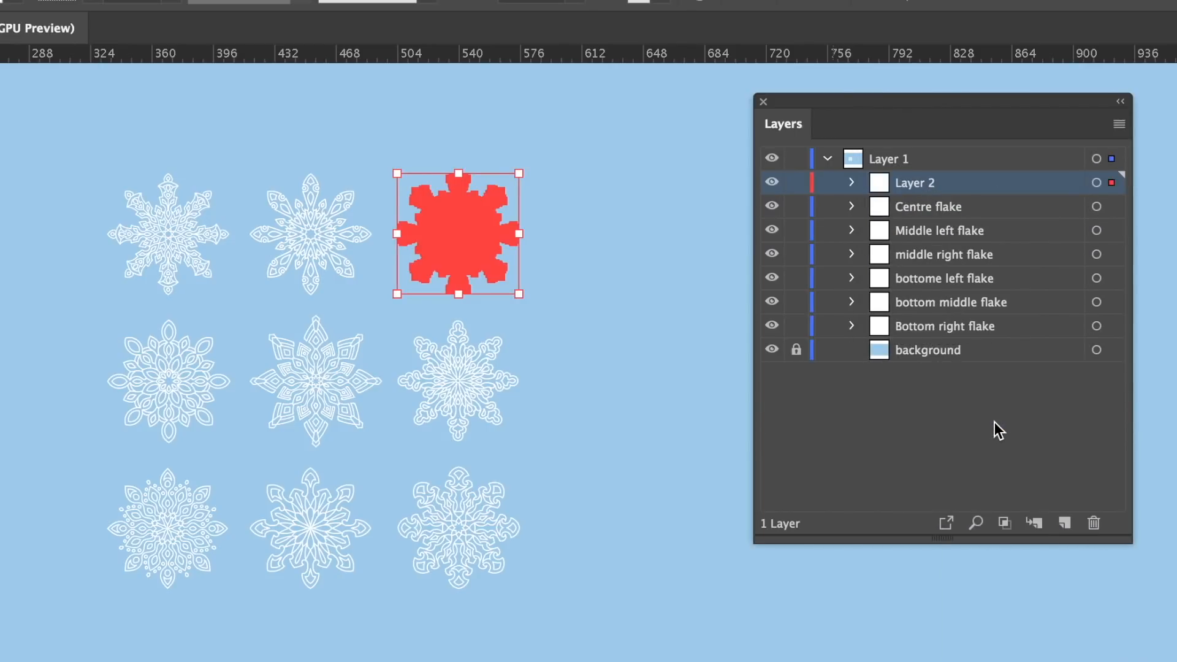
mouse_move(996, 252)
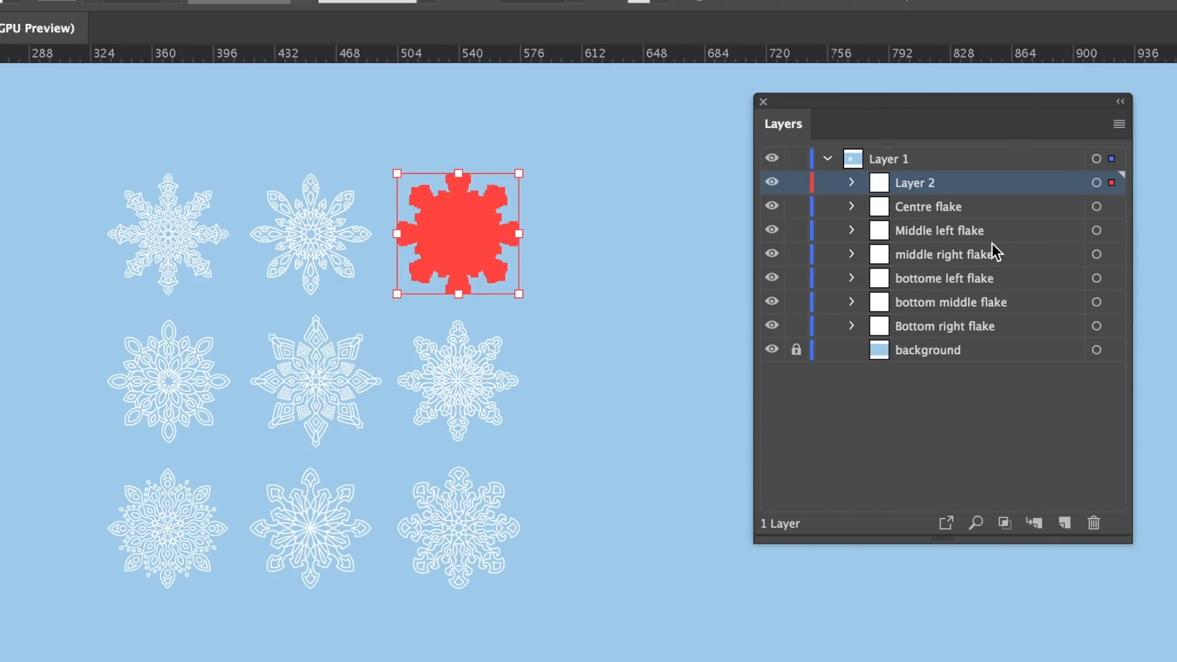
click(851, 183)
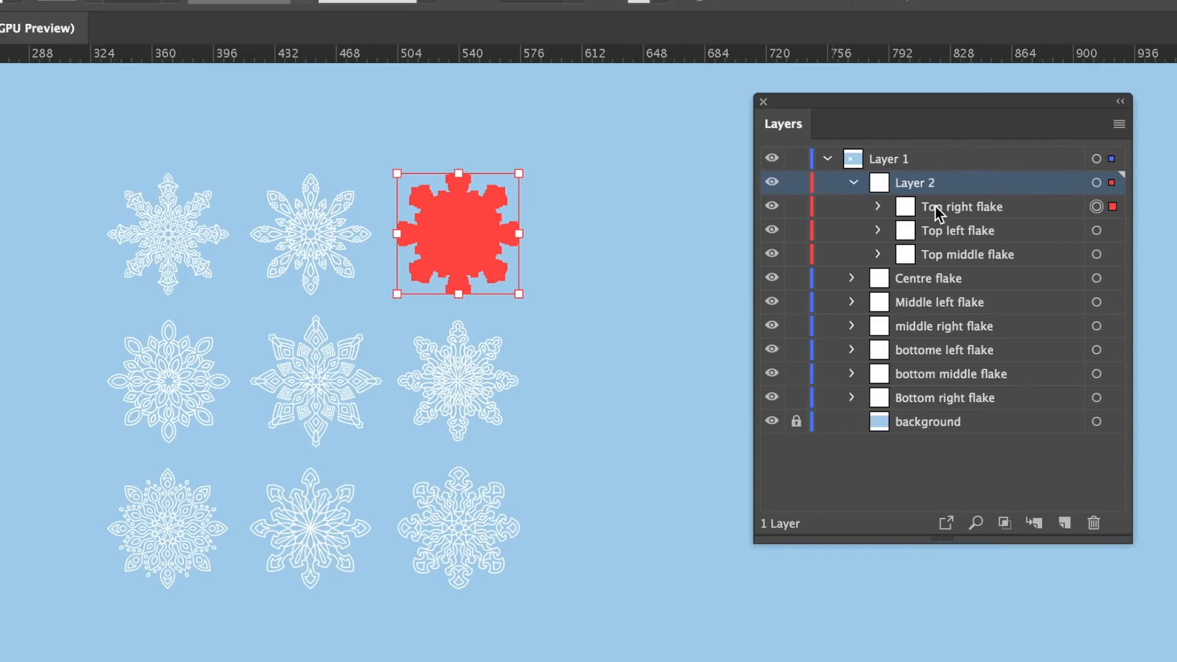
click(851, 183)
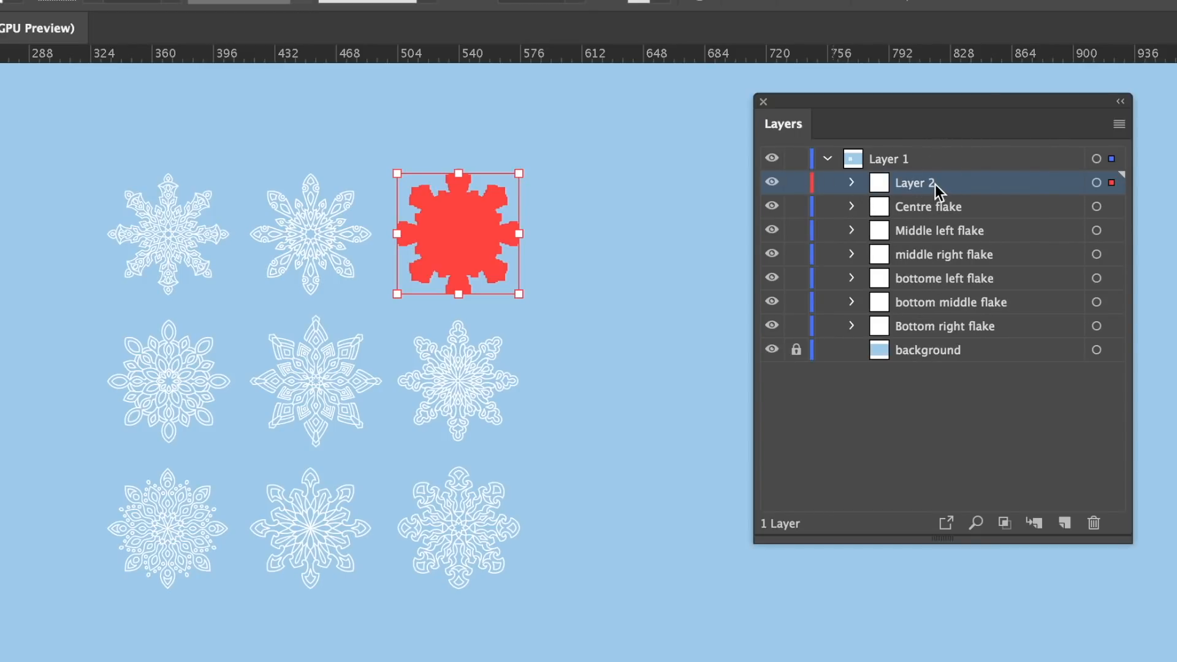
Rename Layer 2 to 'top row' and verify it holds the three Top flakes.
text(top row)
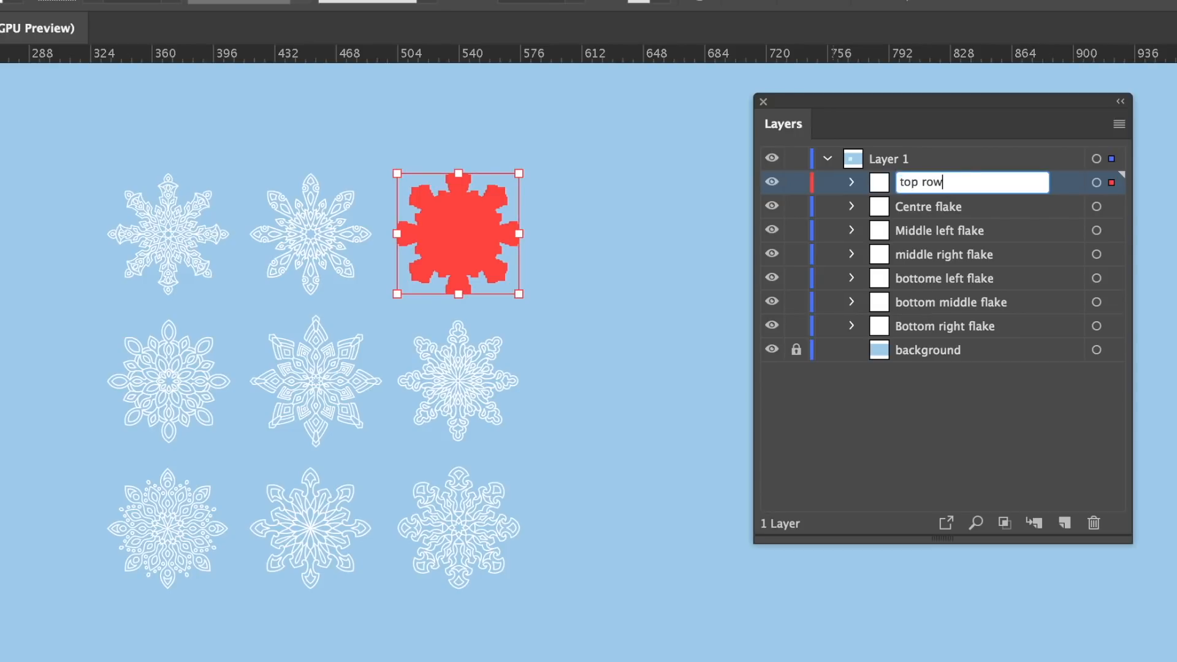
click(851, 181)
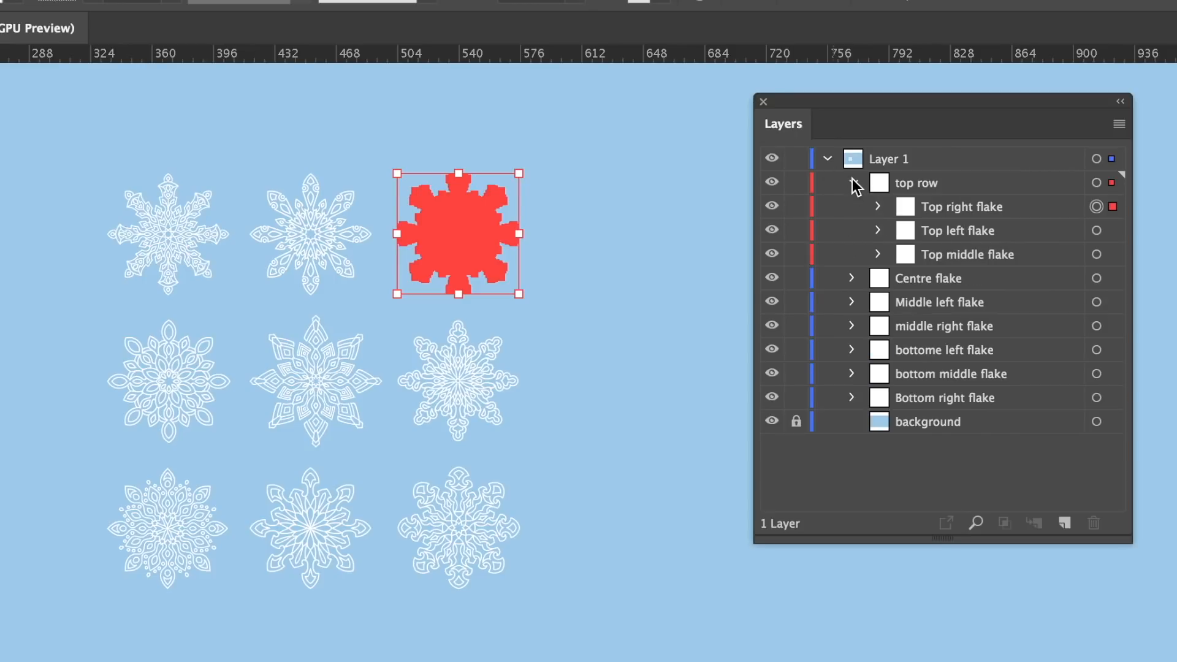
click(853, 183)
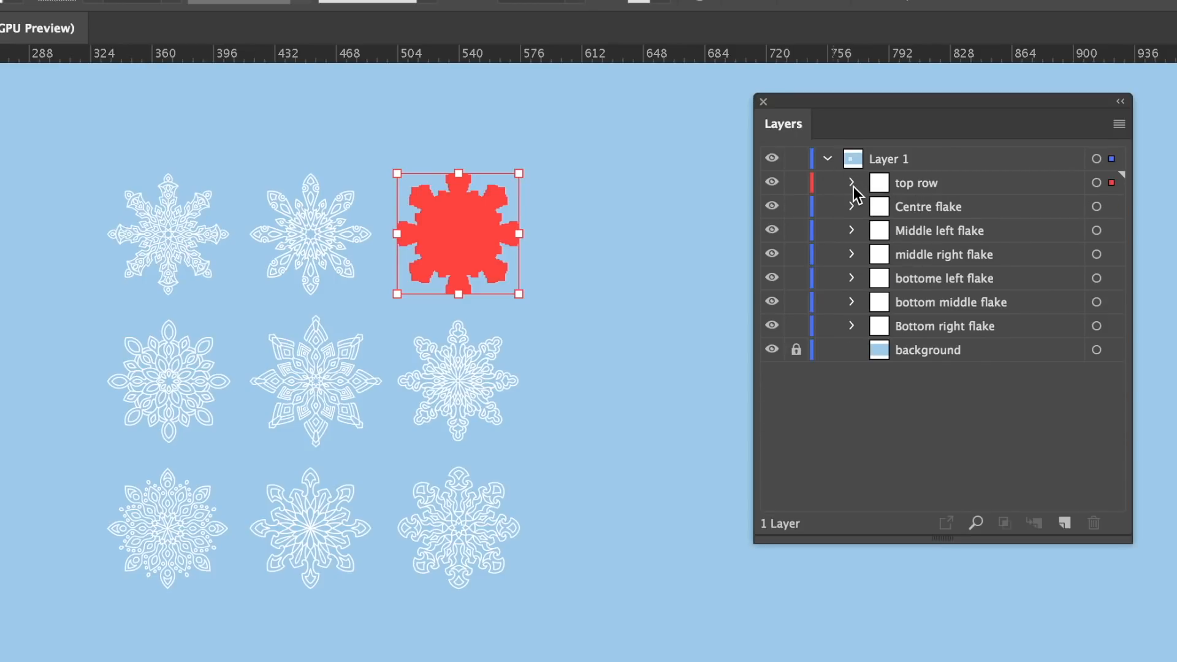
drag(459, 233, 310, 233)
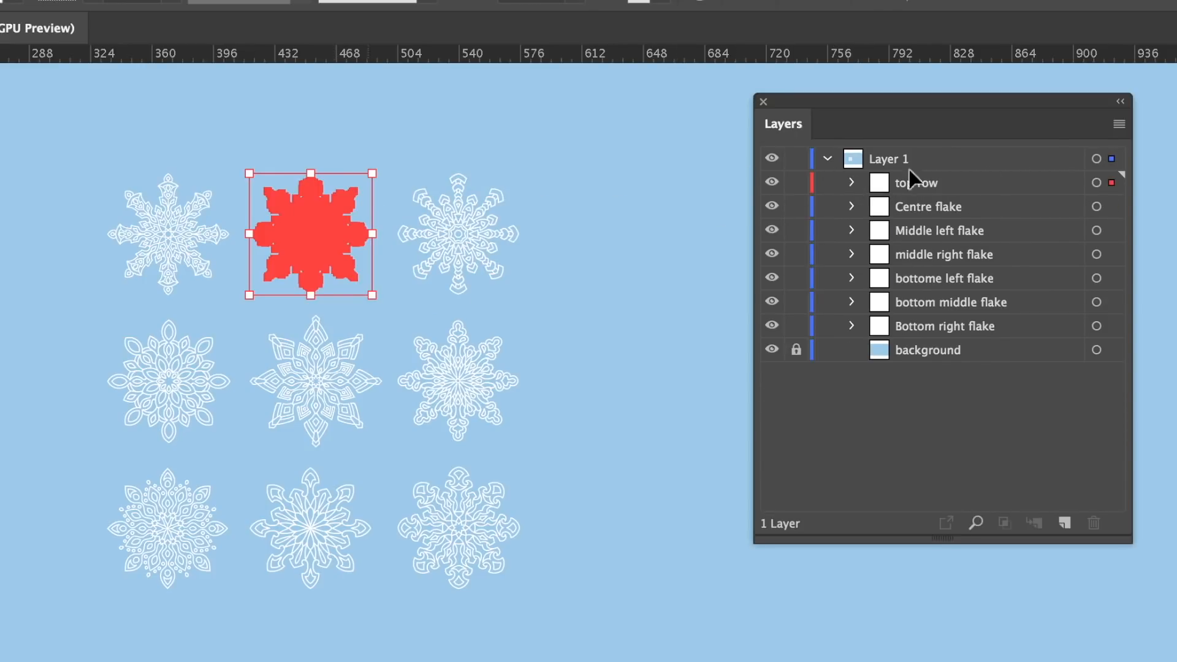